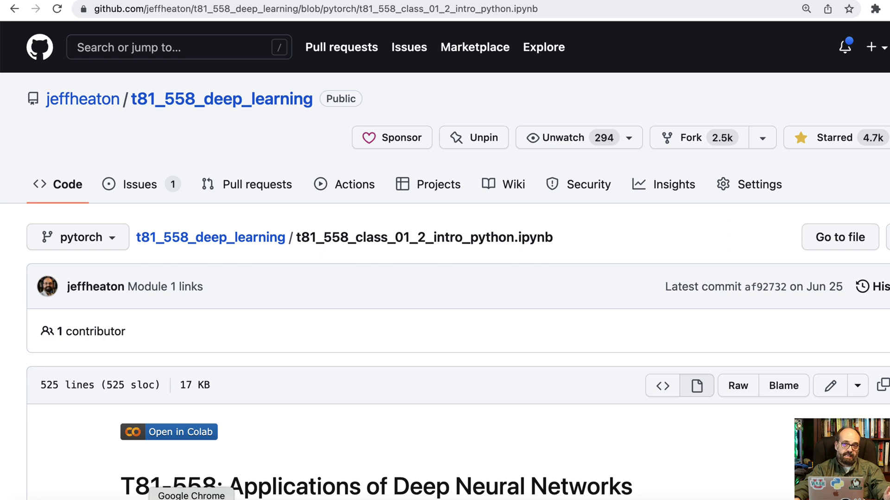
Open the course notebook in Colab and scroll to the Part 1.2 introduction text.
{"action": "scroll", "scroll_direction": "down", "scroll_amount": 3}
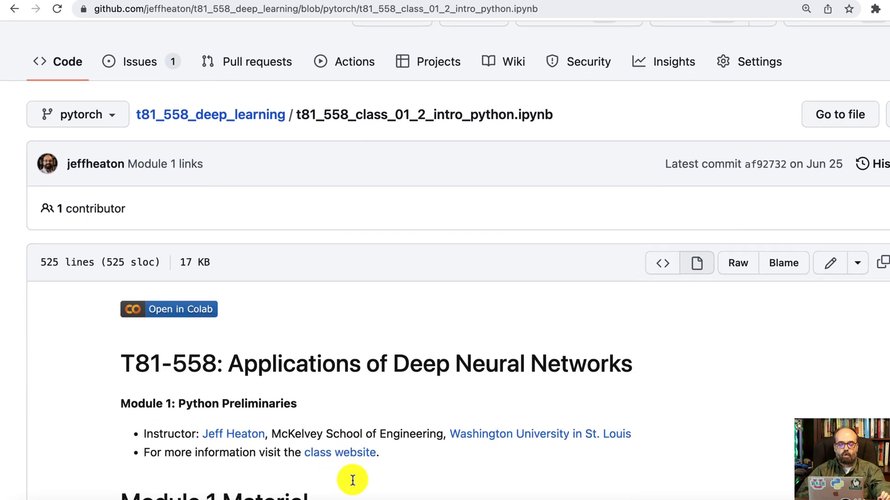
{"action": "scroll", "scroll_direction": "down", "scroll_amount": 3}
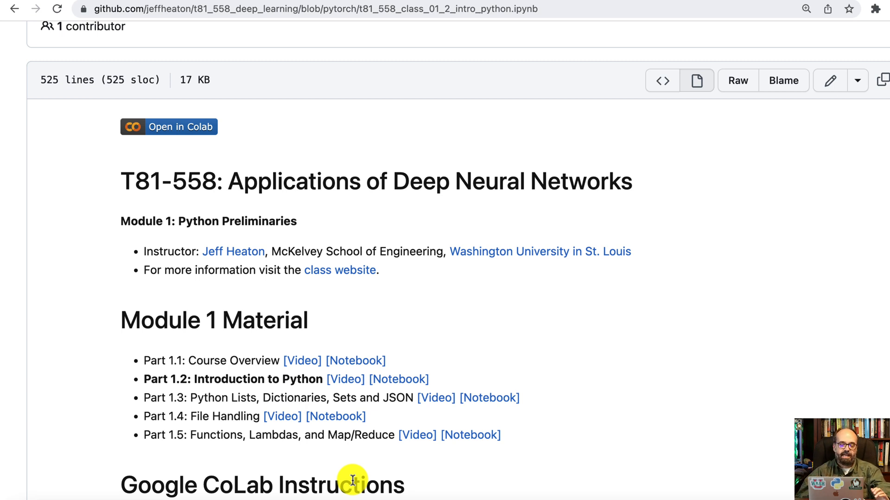
{"action": "scroll", "scroll_direction": "down", "scroll_amount": 3}
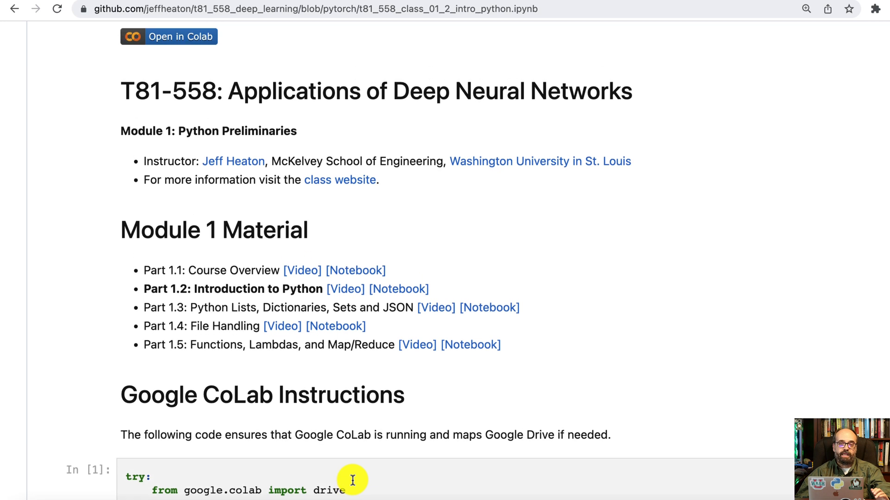
{"action": "mouse_move", "coordinate": [256, 307]}
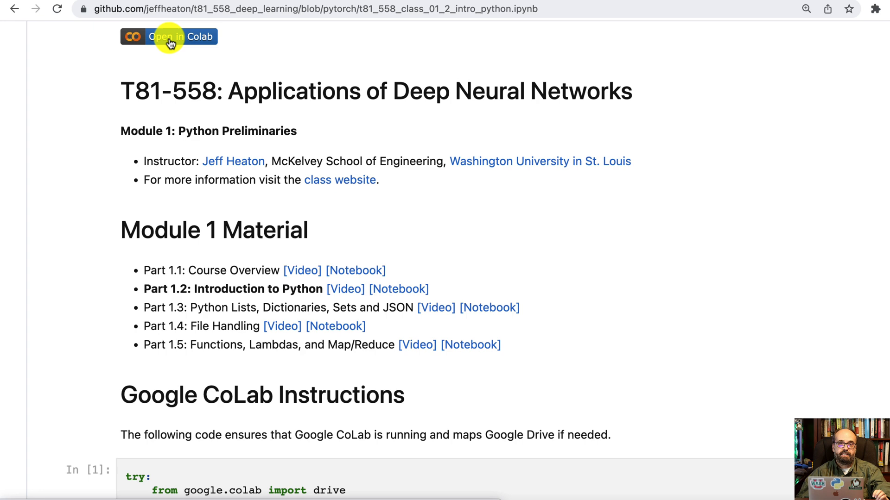
{"action": "left_click", "coordinate": [169, 36]}
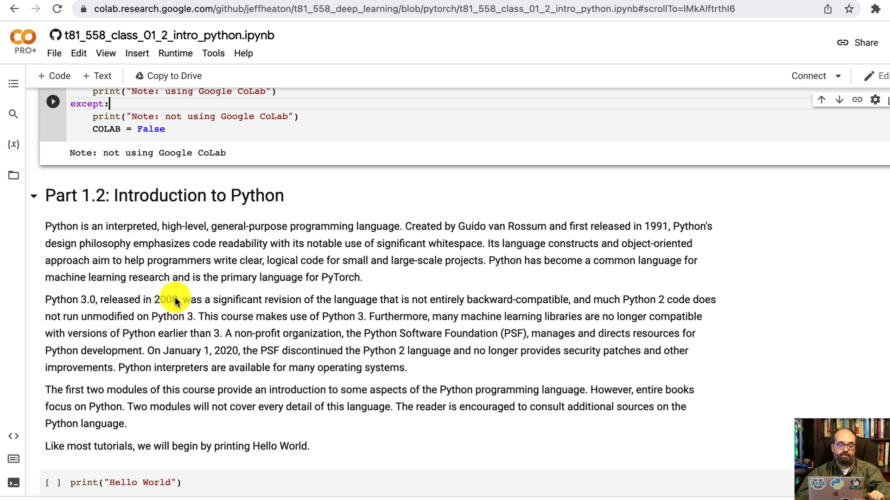
{"action": "mouse_move", "coordinate": [156, 322]}
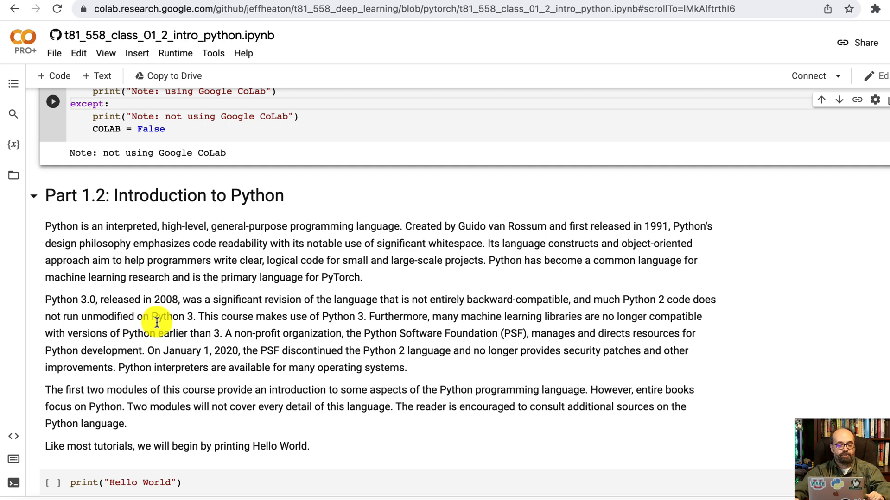
{"action": "scroll", "scroll_direction": "down", "scroll_amount": 3}
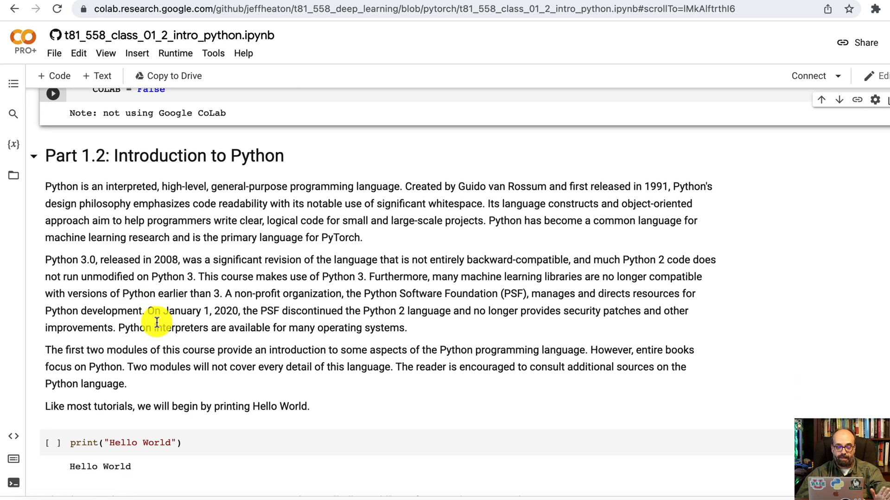
{"action": "scroll", "scroll_direction": "down", "scroll_amount": 3}
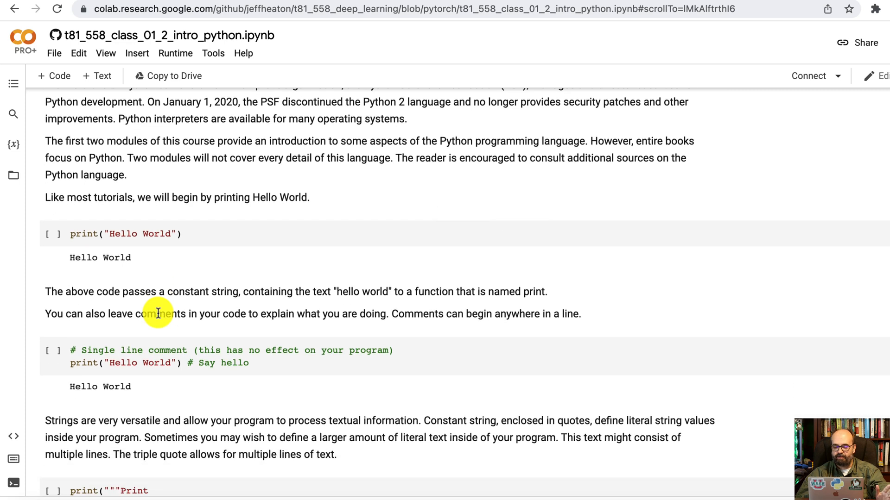
{"action": "scroll", "scroll_direction": "down", "scroll_amount": 3}
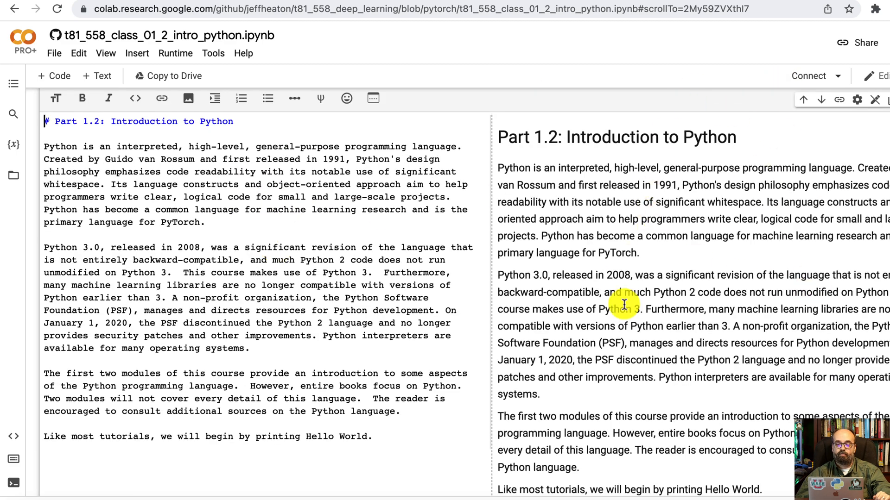
Scroll down to the print("Hello World") cell and start running it.
{"action": "scroll", "scroll_direction": "down", "scroll_amount": 3}
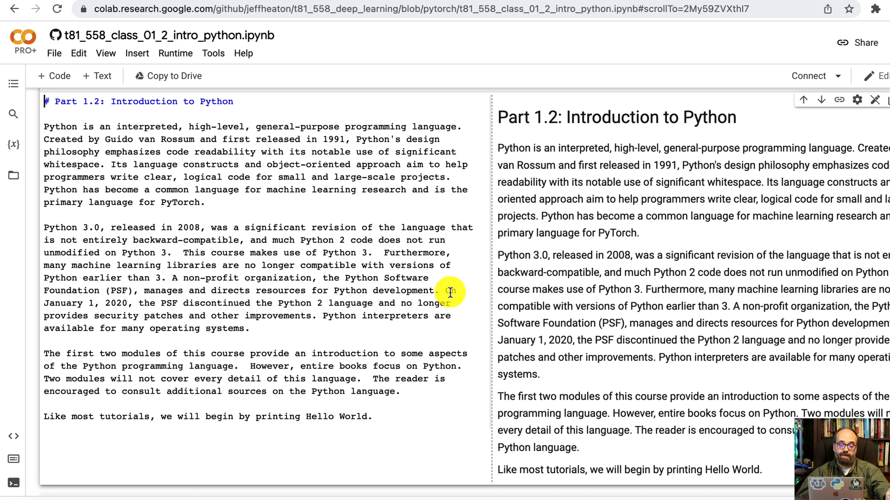
{"action": "scroll", "scroll_direction": "down", "scroll_amount": 3}
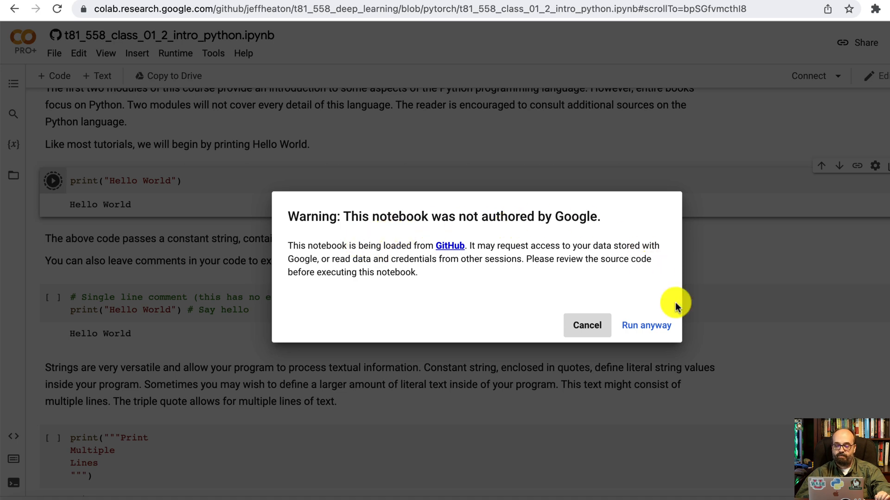
Accept Run anyway, connect the runtime and run the Hello World cell with output shown.
{"action": "left_click", "coordinate": [645, 325]}
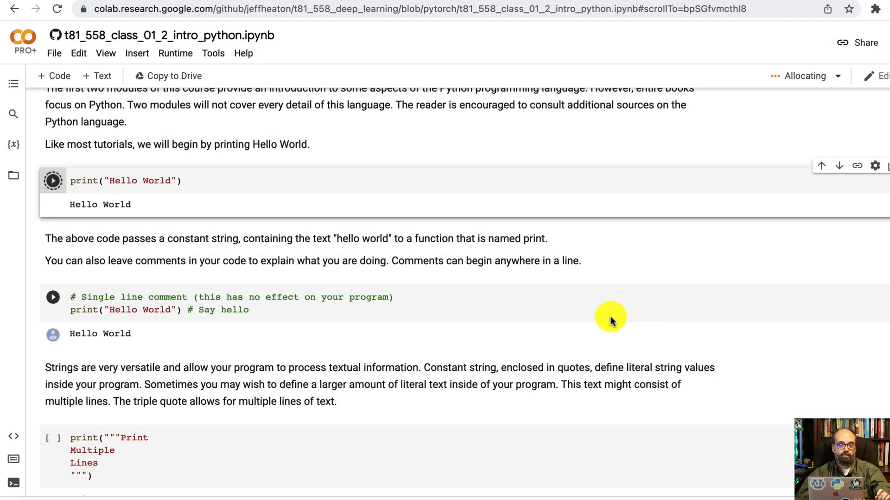
{"action": "left_click", "coordinate": [52, 180]}
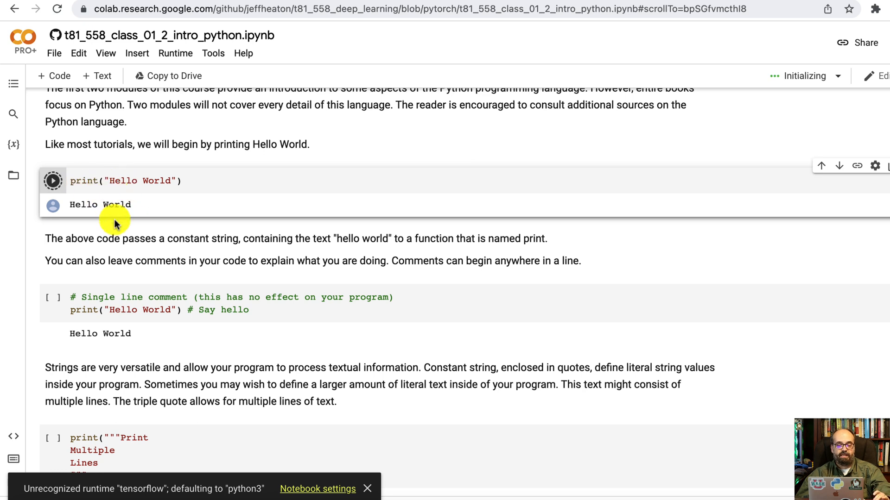
{"action": "left_click", "coordinate": [52, 181]}
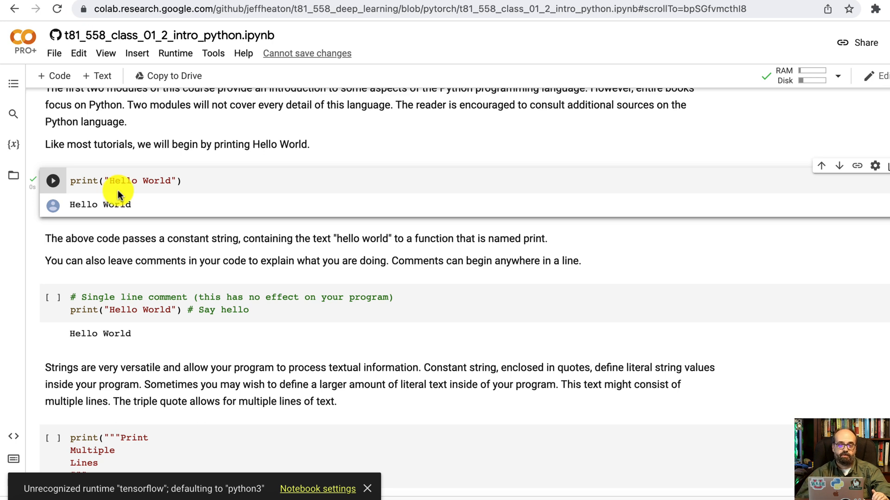
{"action": "left_click", "coordinate": [176, 52]}
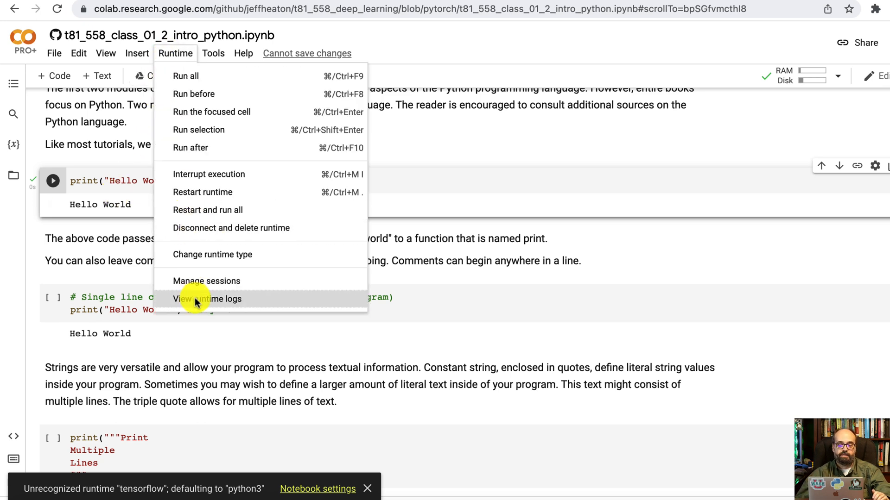
{"action": "mouse_move", "coordinate": [220, 254]}
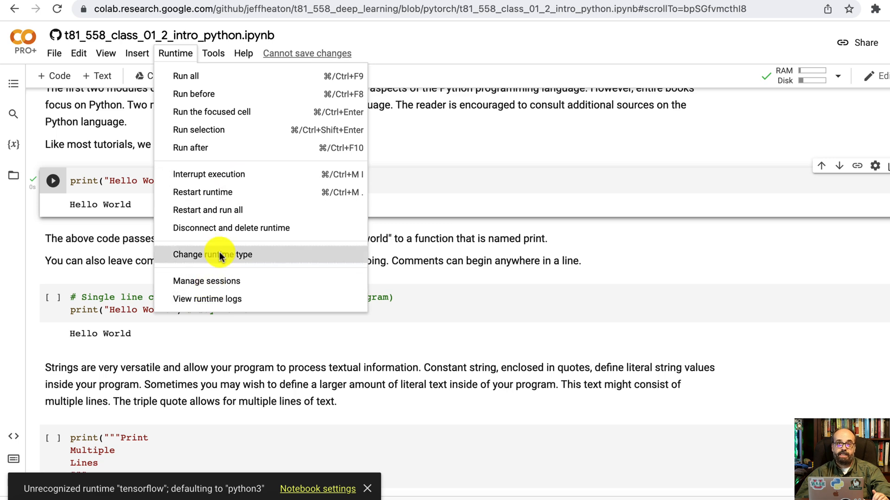
{"action": "left_click", "coordinate": [214, 254]}
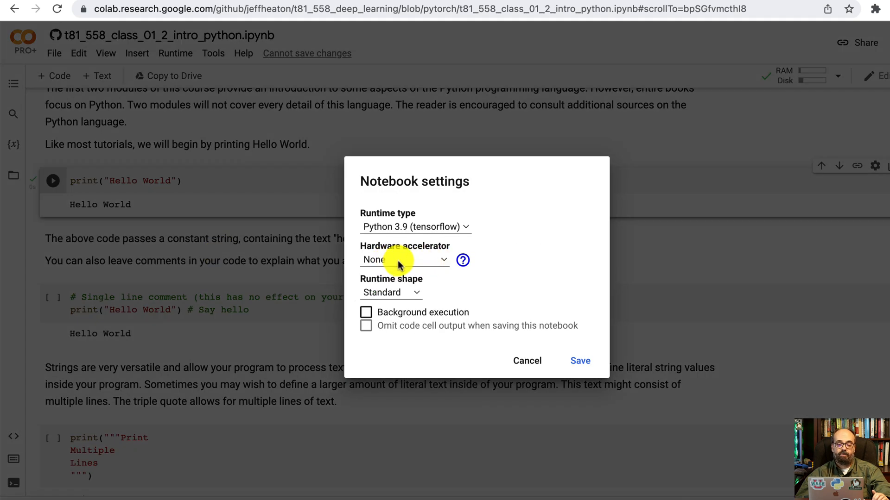
{"action": "left_click", "coordinate": [404, 259]}
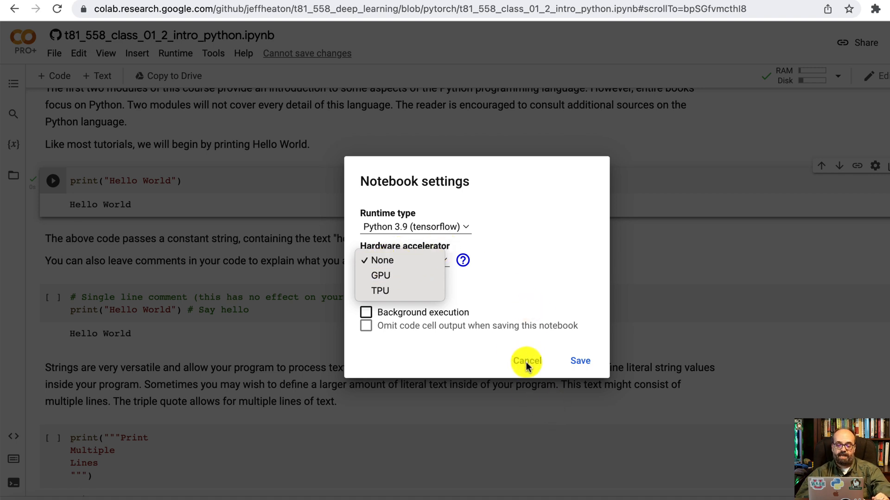
{"action": "left_click", "coordinate": [525, 361]}
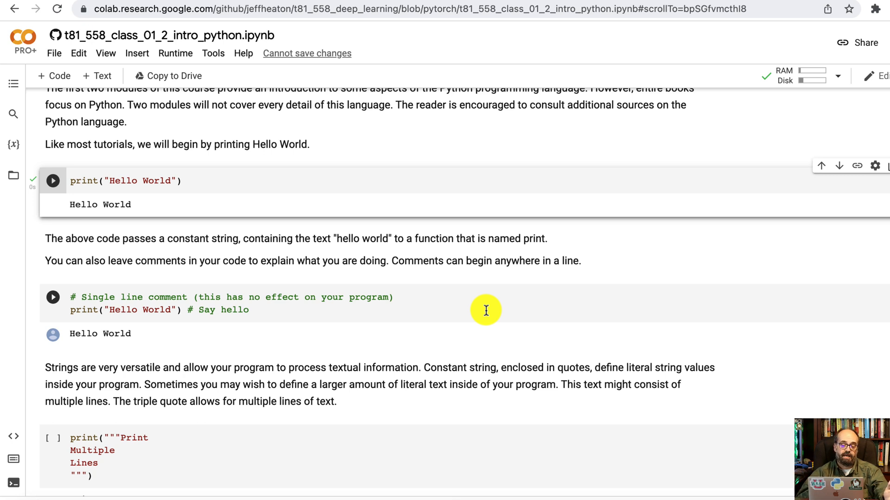
{"action": "mouse_move", "coordinate": [390, 291]}
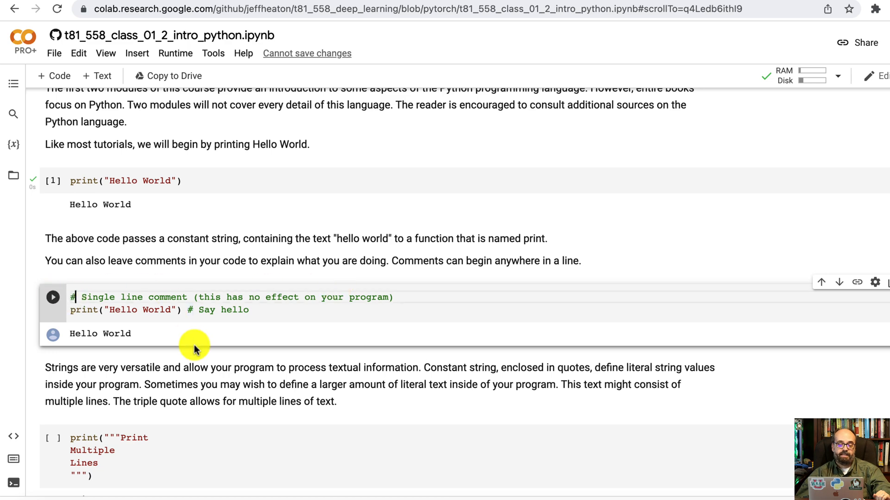
{"action": "scroll", "scroll_direction": "down", "scroll_amount": 3}
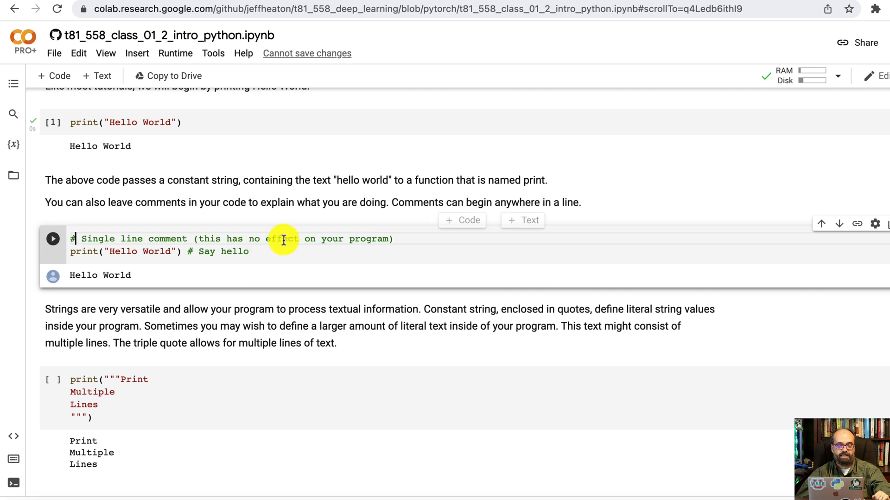
{"action": "scroll", "scroll_direction": "down", "scroll_amount": 3}
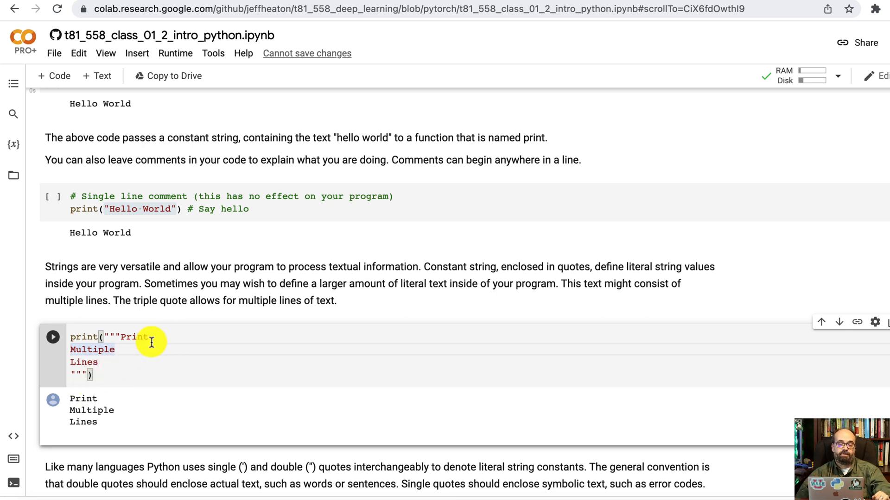
{"action": "mouse_move", "coordinate": [126, 368]}
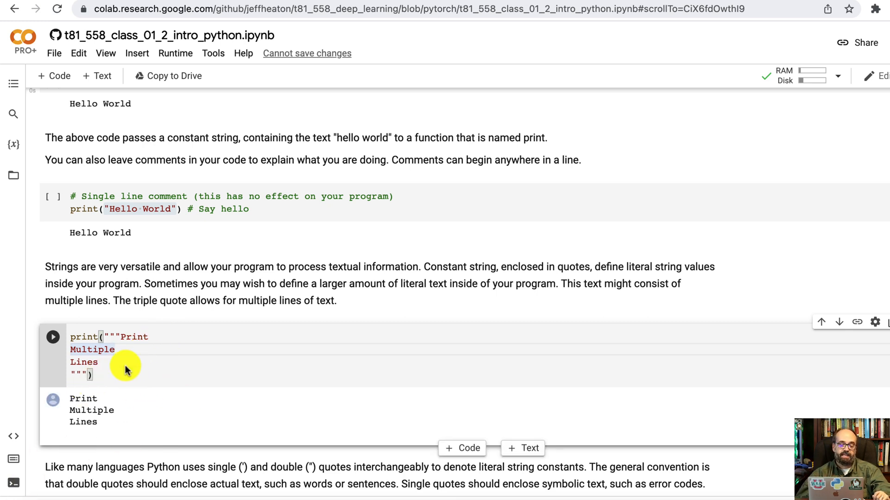
{"action": "scroll", "scroll_direction": "down", "scroll_amount": 3}
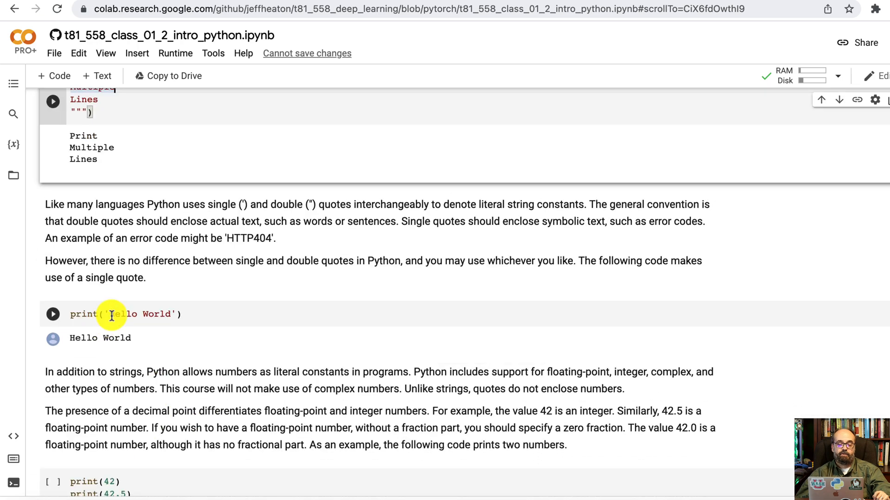
{"action": "double_click", "coordinate": [120, 314]}
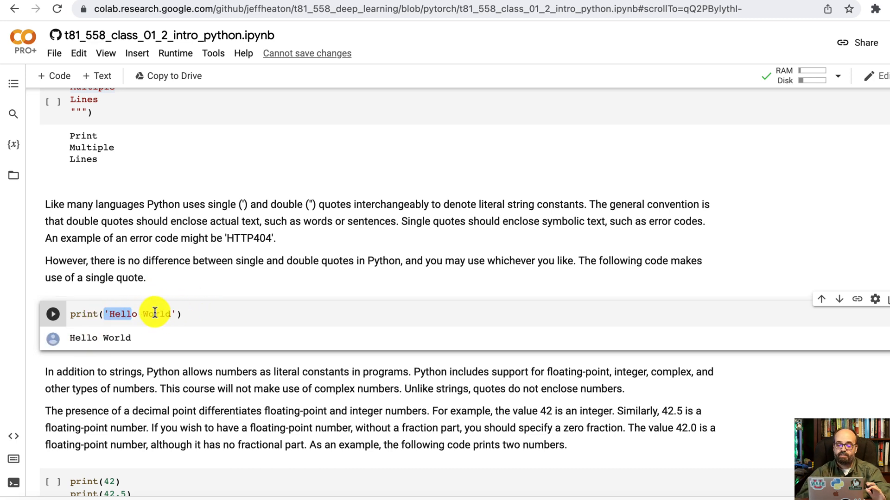
{"action": "scroll", "scroll_direction": "down", "scroll_amount": 3}
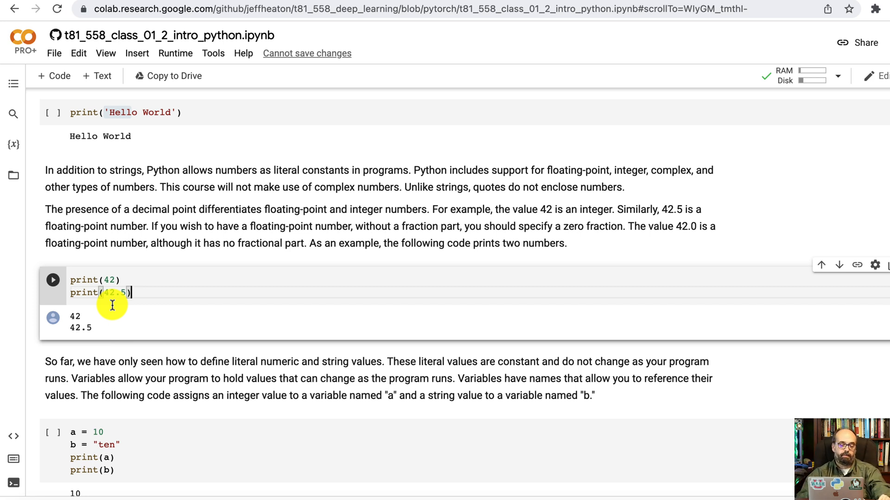
{"action": "scroll", "scroll_direction": "down", "scroll_amount": 3}
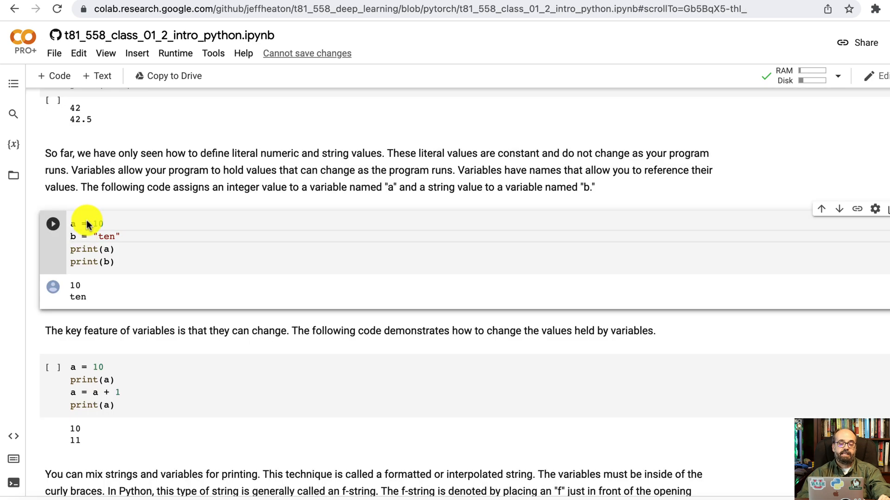
{"action": "mouse_move", "coordinate": [113, 223]}
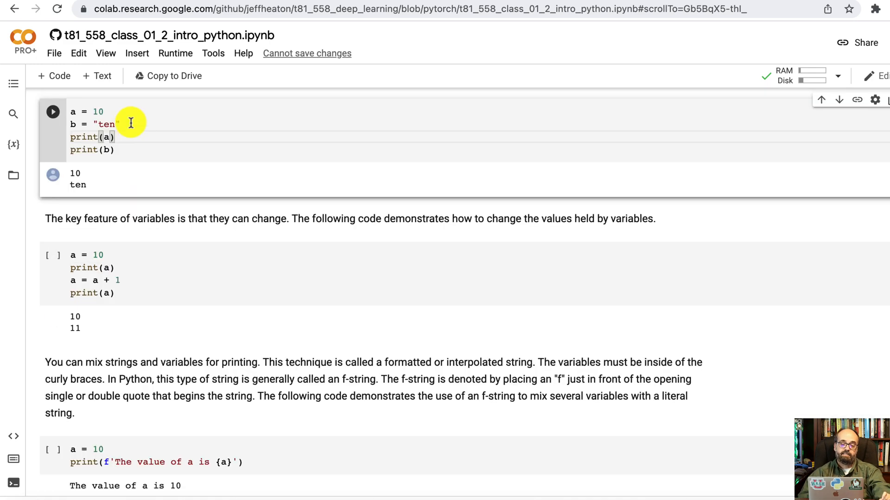
{"action": "mouse_move", "coordinate": [132, 161]}
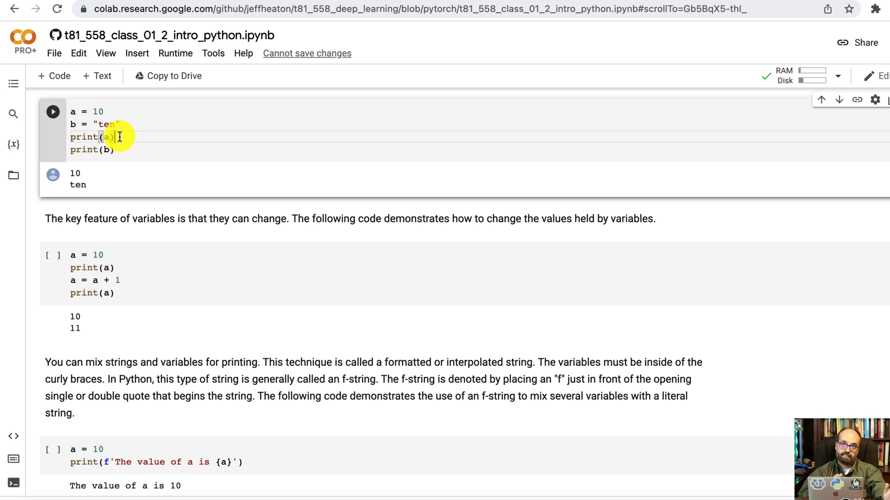
{"action": "mouse_move", "coordinate": [152, 97]}
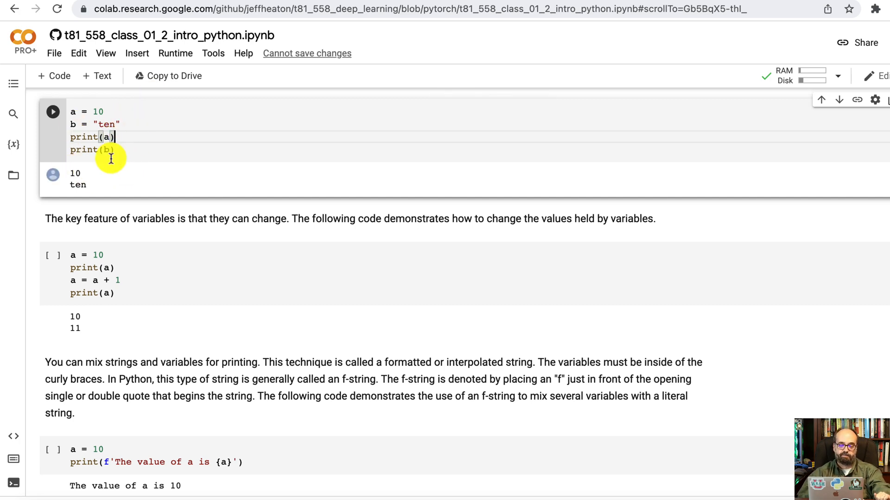
{"action": "scroll", "scroll_direction": "down", "scroll_amount": 3}
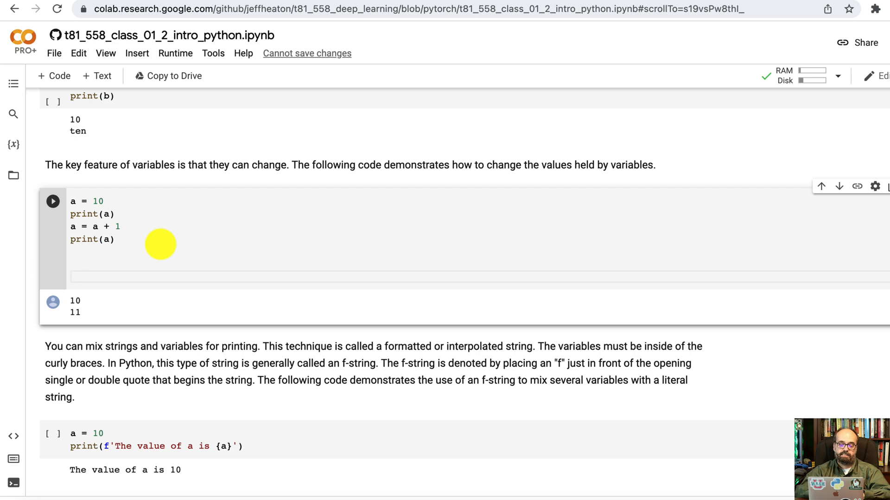
{"action": "type", "text": "a++"}
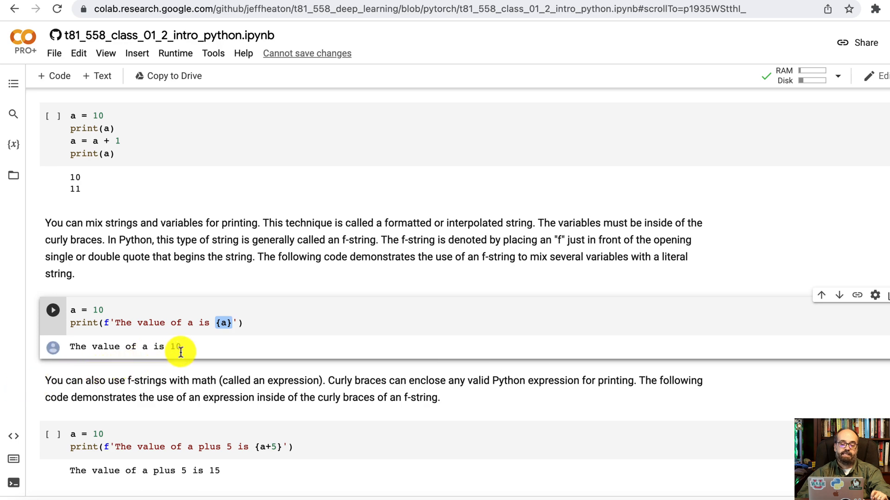
{"action": "scroll", "scroll_direction": "down", "scroll_amount": 3}
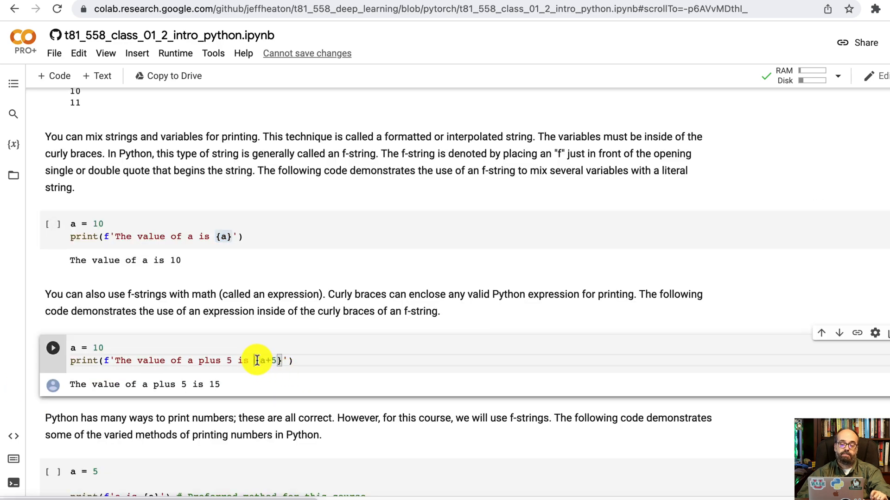
{"action": "double_click", "coordinate": [267, 360]}
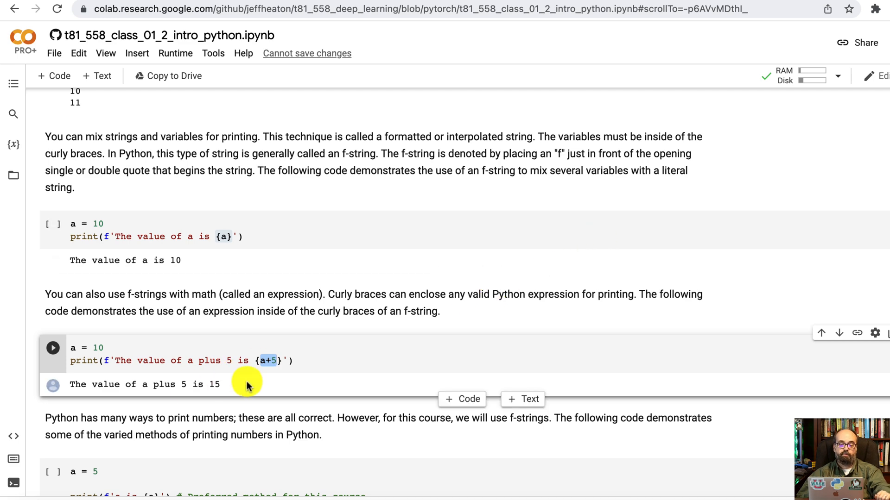
{"action": "scroll", "scroll_direction": "down", "scroll_amount": 3}
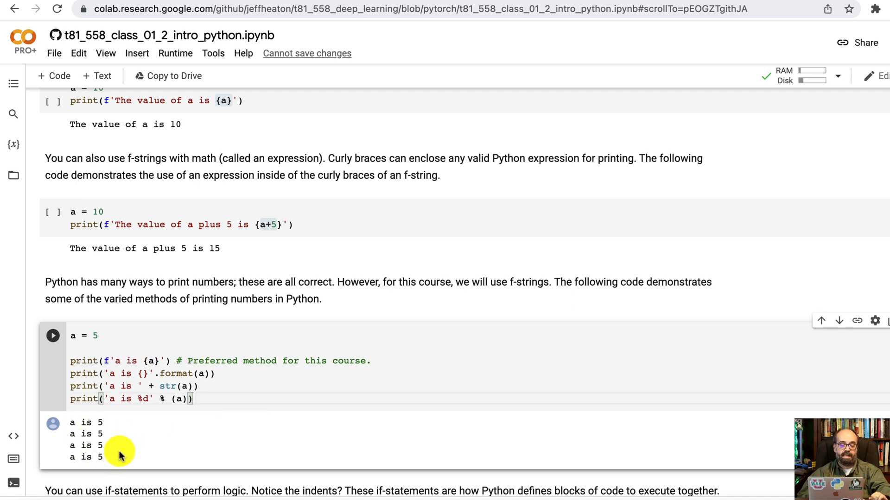
{"action": "scroll", "scroll_direction": "down", "scroll_amount": 3}
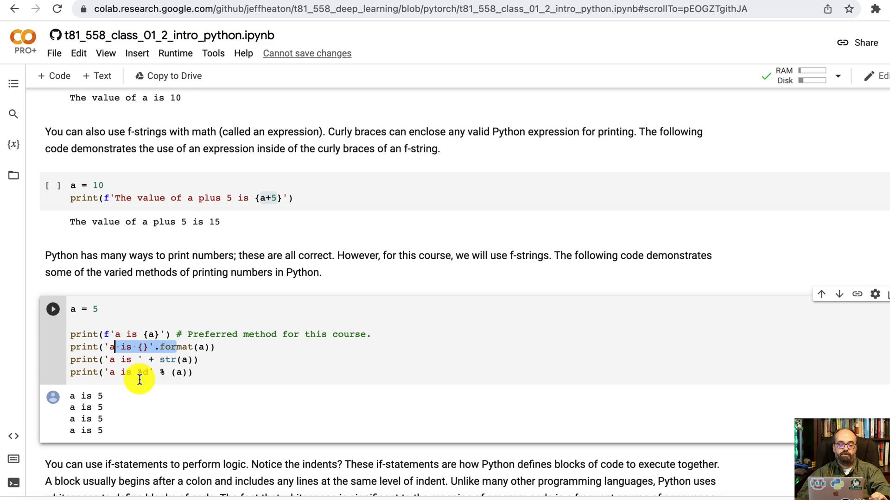
{"action": "scroll", "scroll_direction": "down", "scroll_amount": 3}
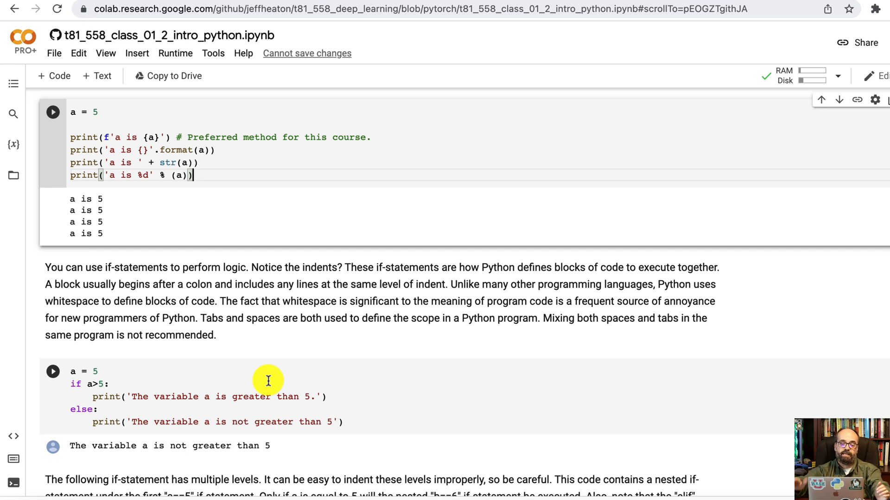
{"action": "mouse_move", "coordinate": [113, 374]}
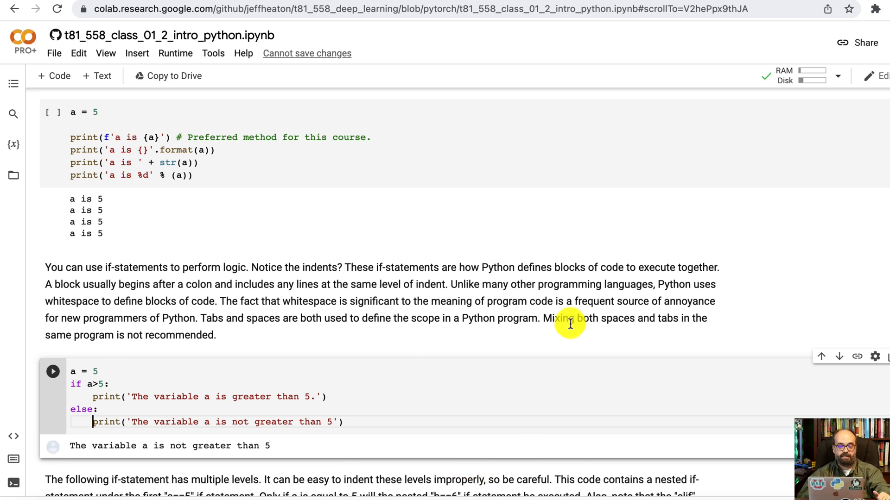
{"action": "mouse_move", "coordinate": [294, 302]}
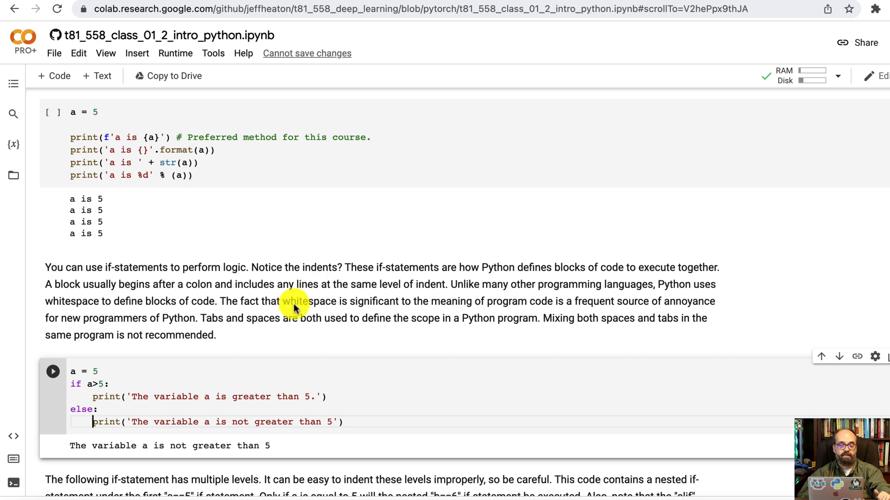
{"action": "scroll", "scroll_direction": "down", "scroll_amount": 3}
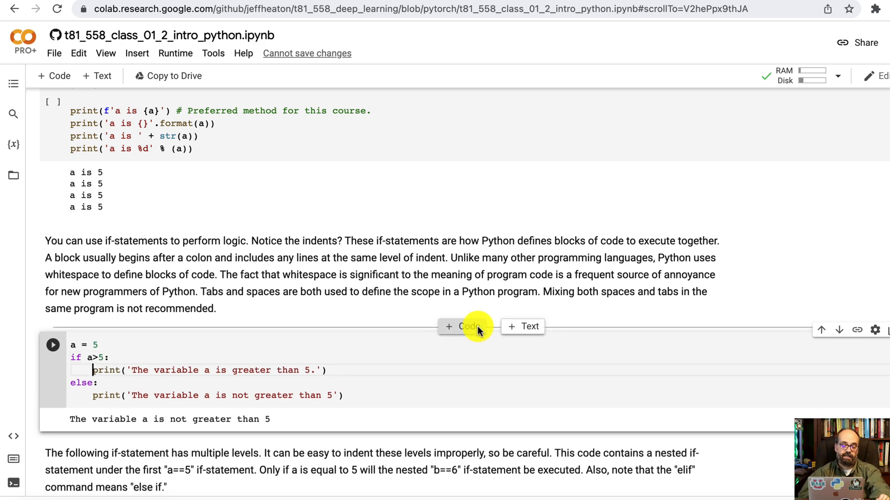
{"action": "scroll", "scroll_direction": "down", "scroll_amount": 3}
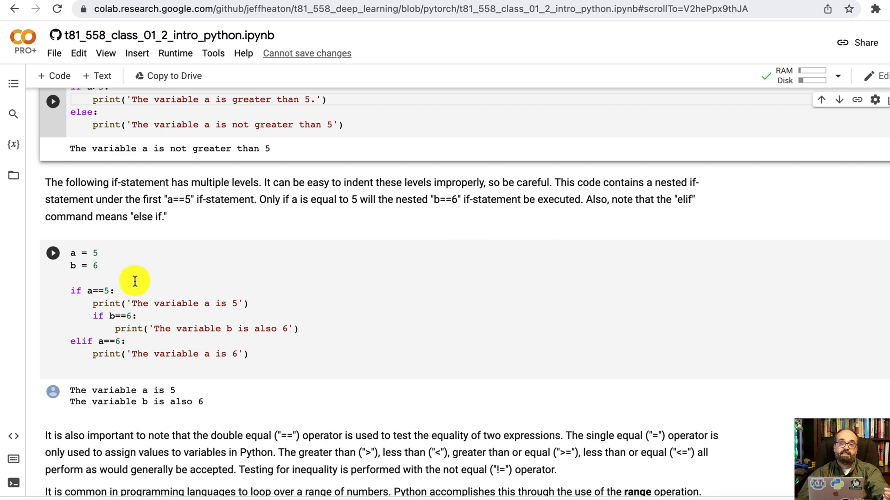
{"action": "left_click", "coordinate": [249, 353]}
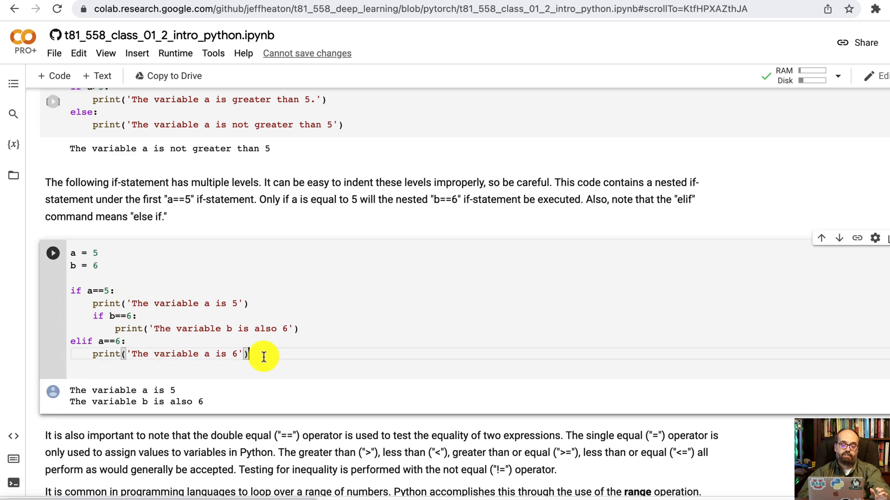
{"action": "key", "text": "ctrl+a"}
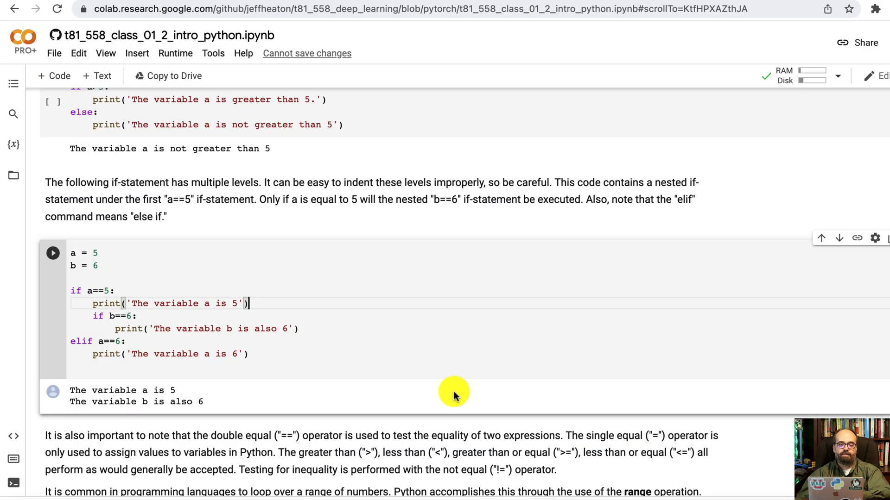
{"action": "mouse_move", "coordinate": [264, 304]}
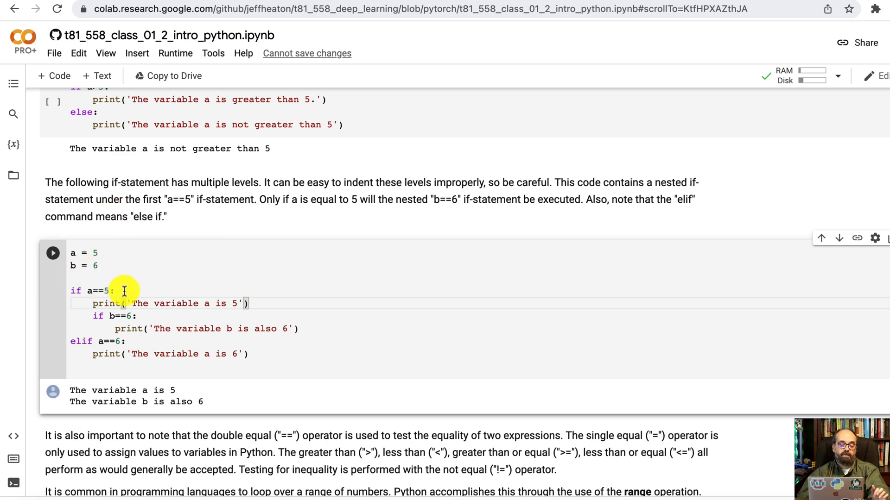
{"action": "mouse_move", "coordinate": [144, 299]}
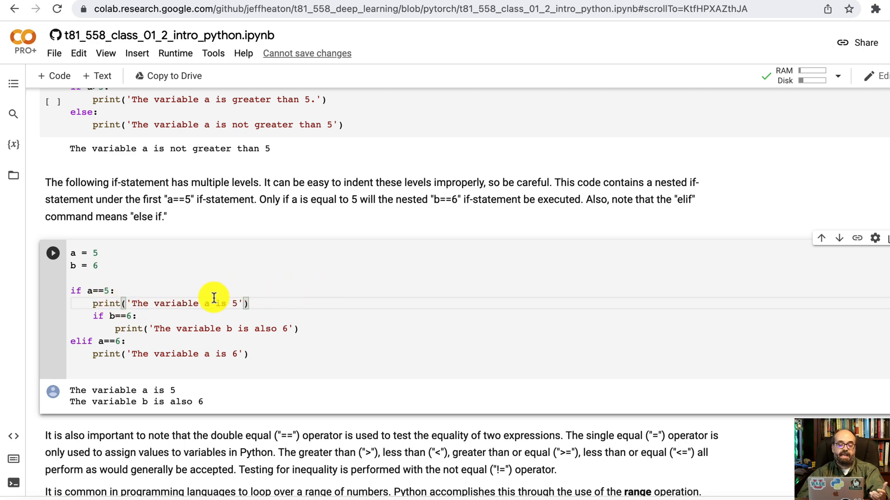
{"action": "mouse_move", "coordinate": [153, 320]}
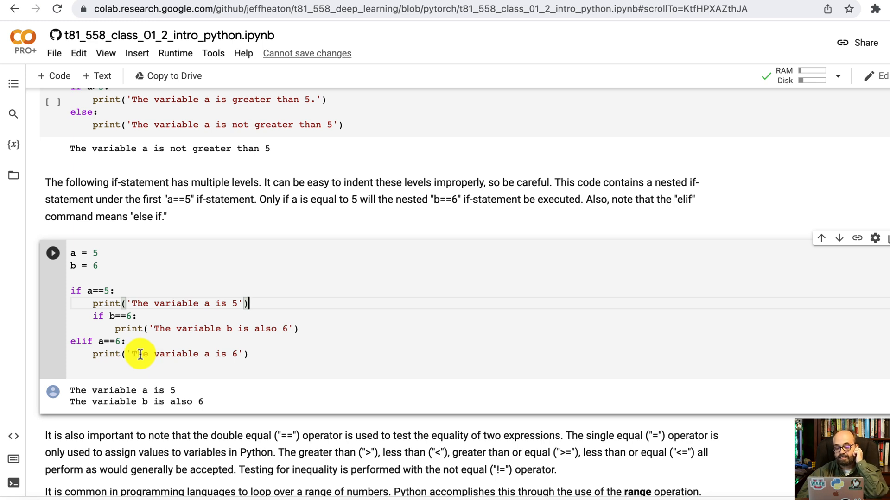
{"action": "mouse_move", "coordinate": [107, 251]}
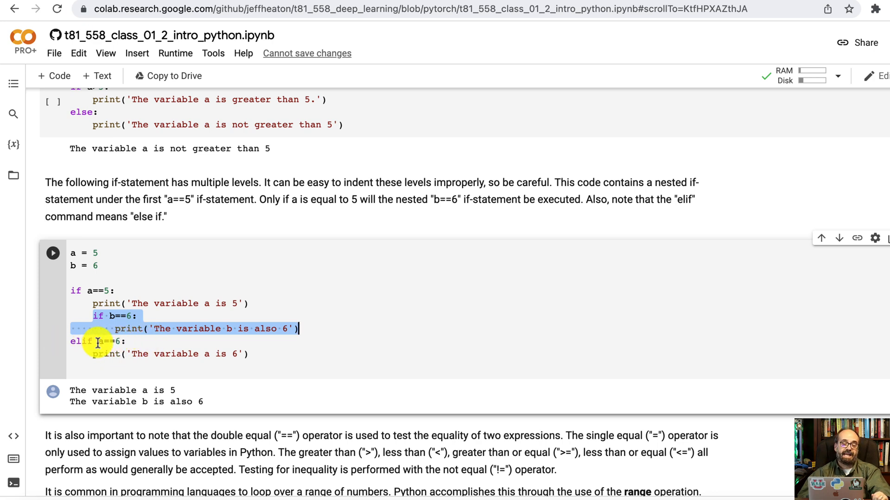
{"action": "mouse_move", "coordinate": [128, 322]}
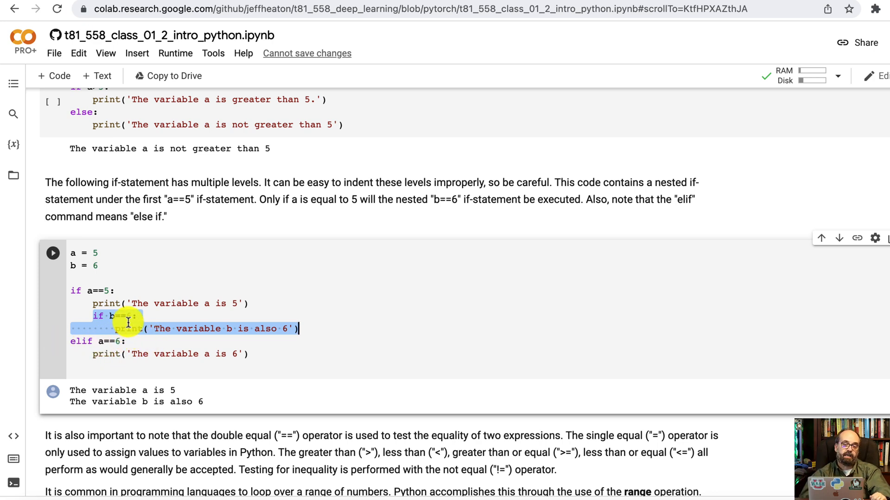
{"action": "mouse_move", "coordinate": [237, 363]}
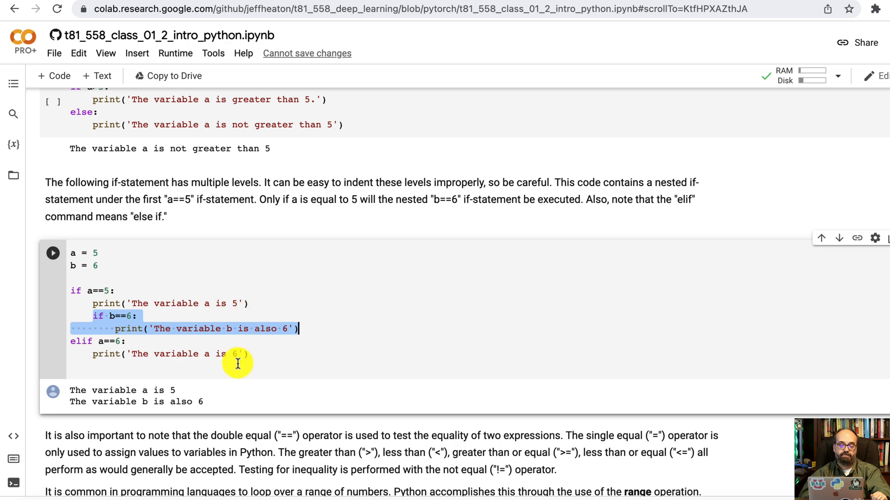
{"action": "scroll", "scroll_direction": "down", "scroll_amount": 3}
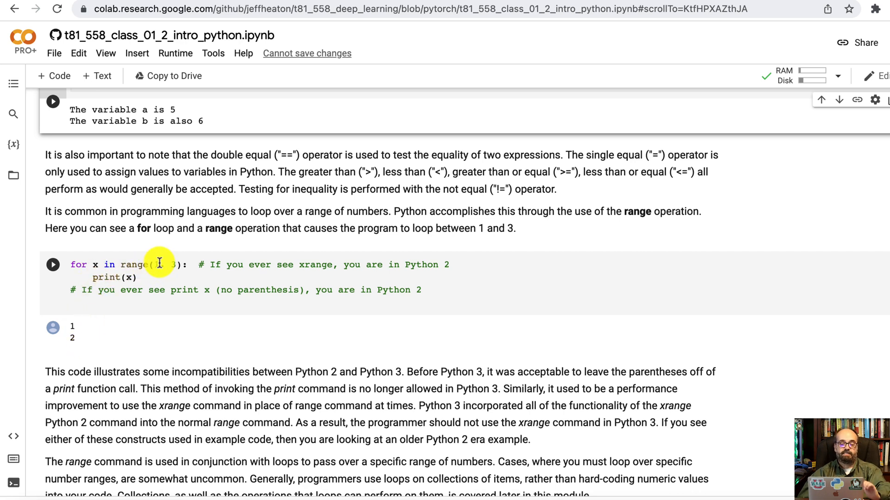
{"action": "type", "text": "1,"}
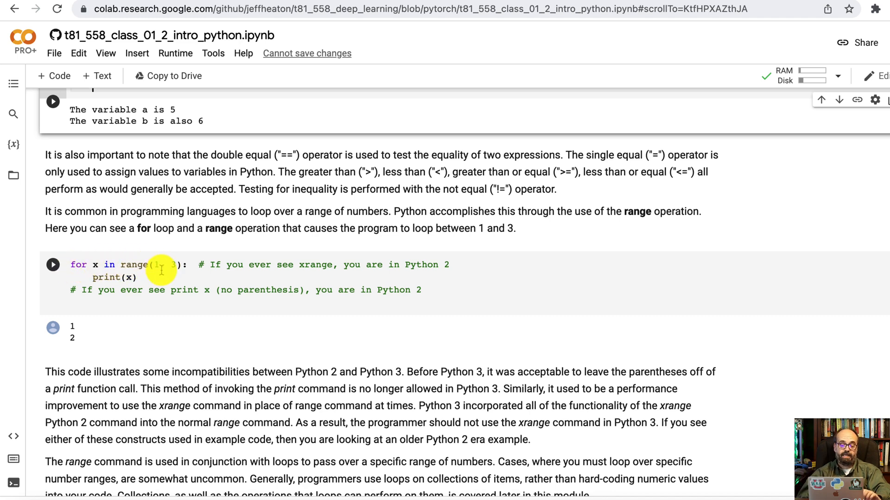
{"action": "mouse_move", "coordinate": [272, 273]}
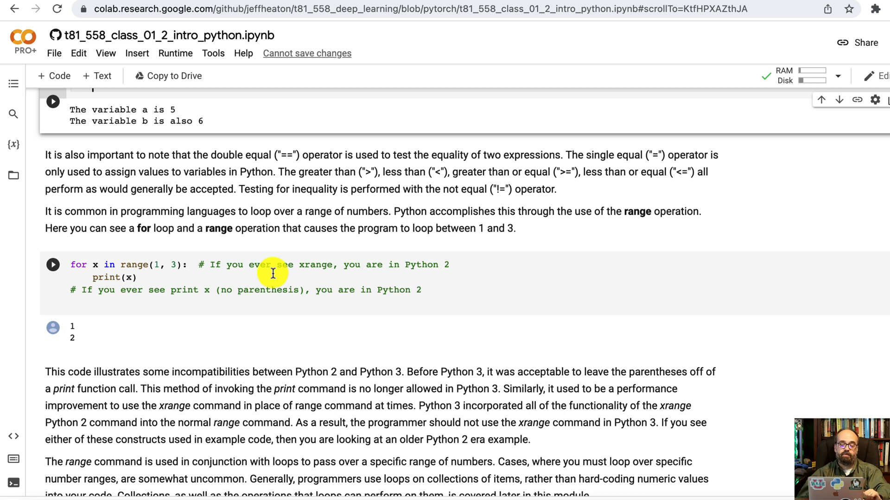
{"action": "mouse_move", "coordinate": [271, 264]}
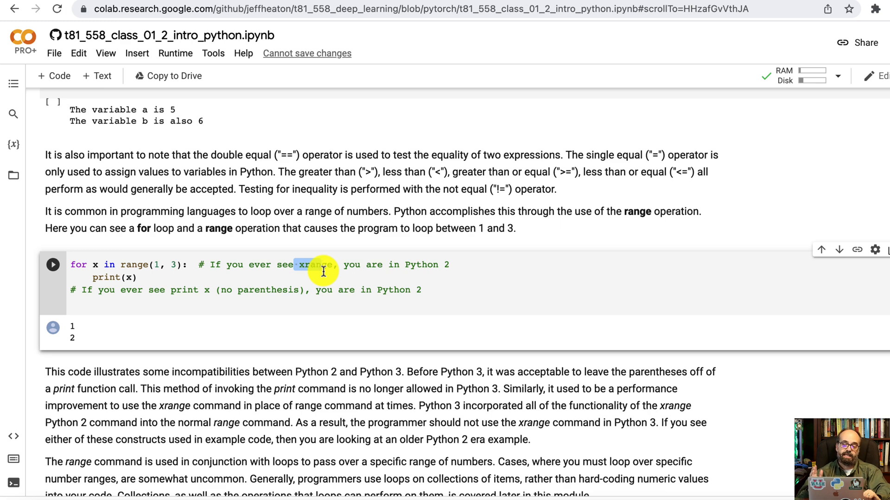
{"action": "scroll", "scroll_direction": "down", "scroll_amount": 3}
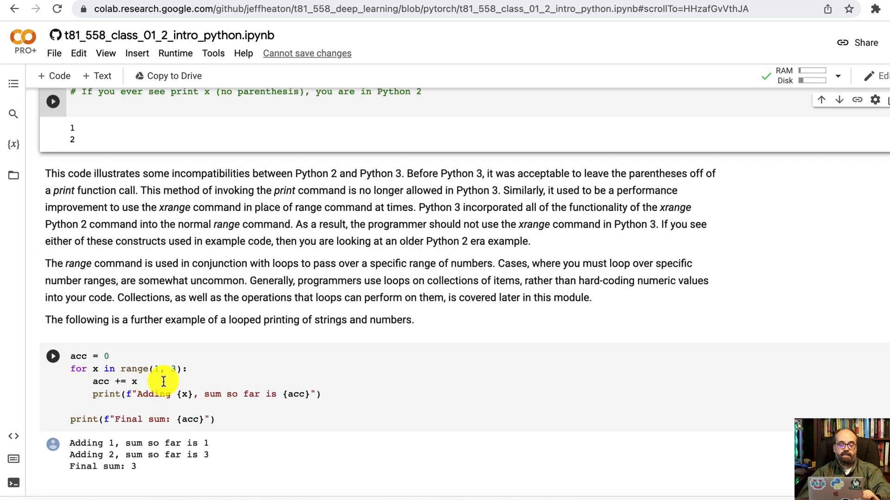